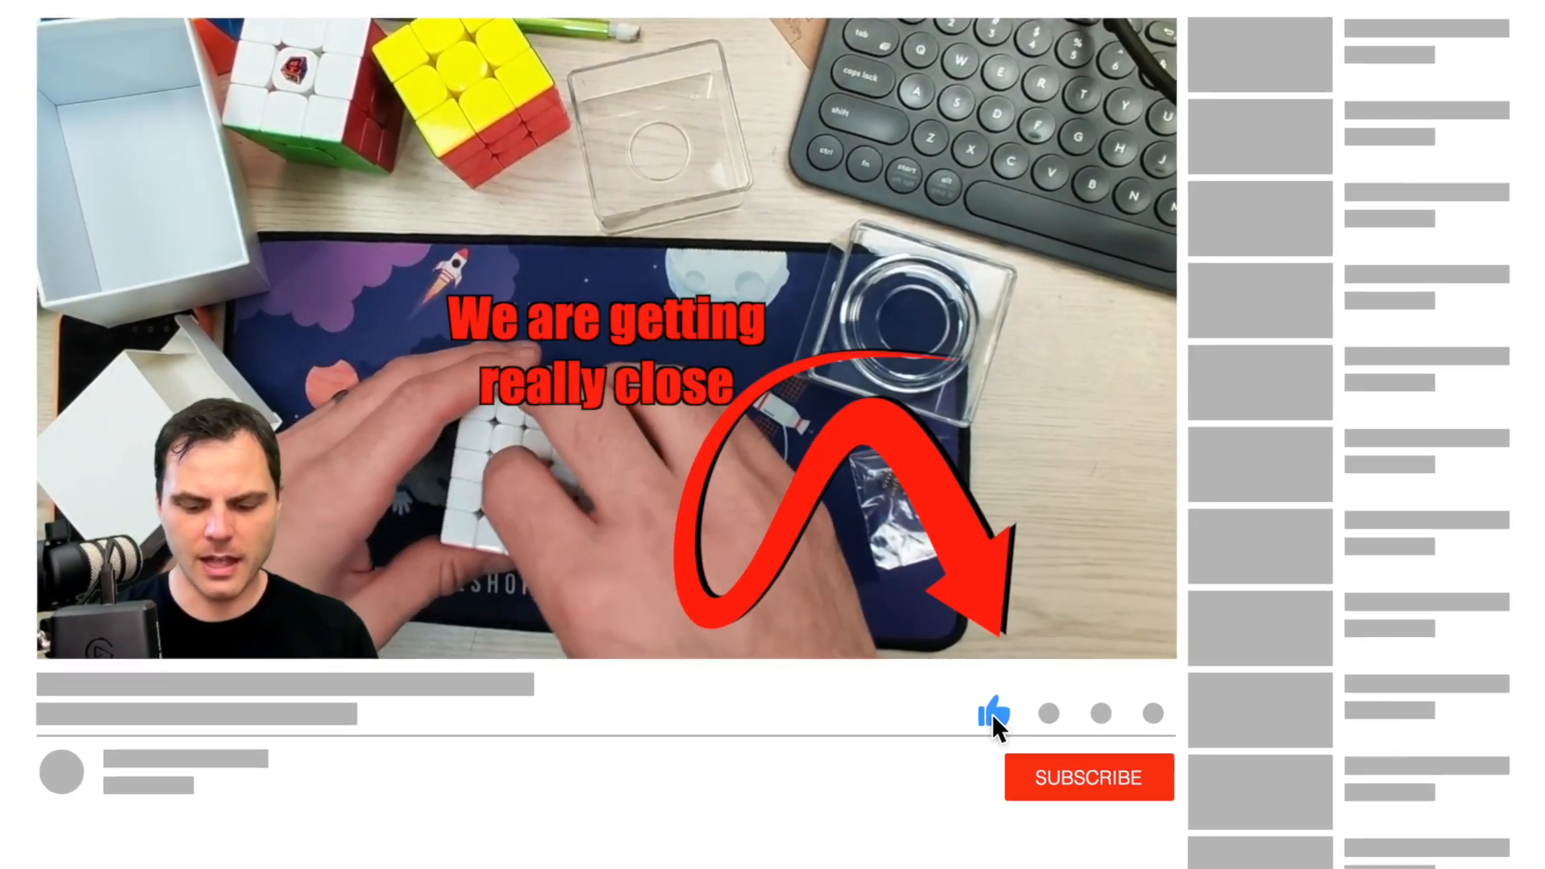
Subscribe to the cube unboxing video's channel so the button shows SUBSCRIBED with a bell
{"action": "left_click", "coordinate": [1089, 777]}
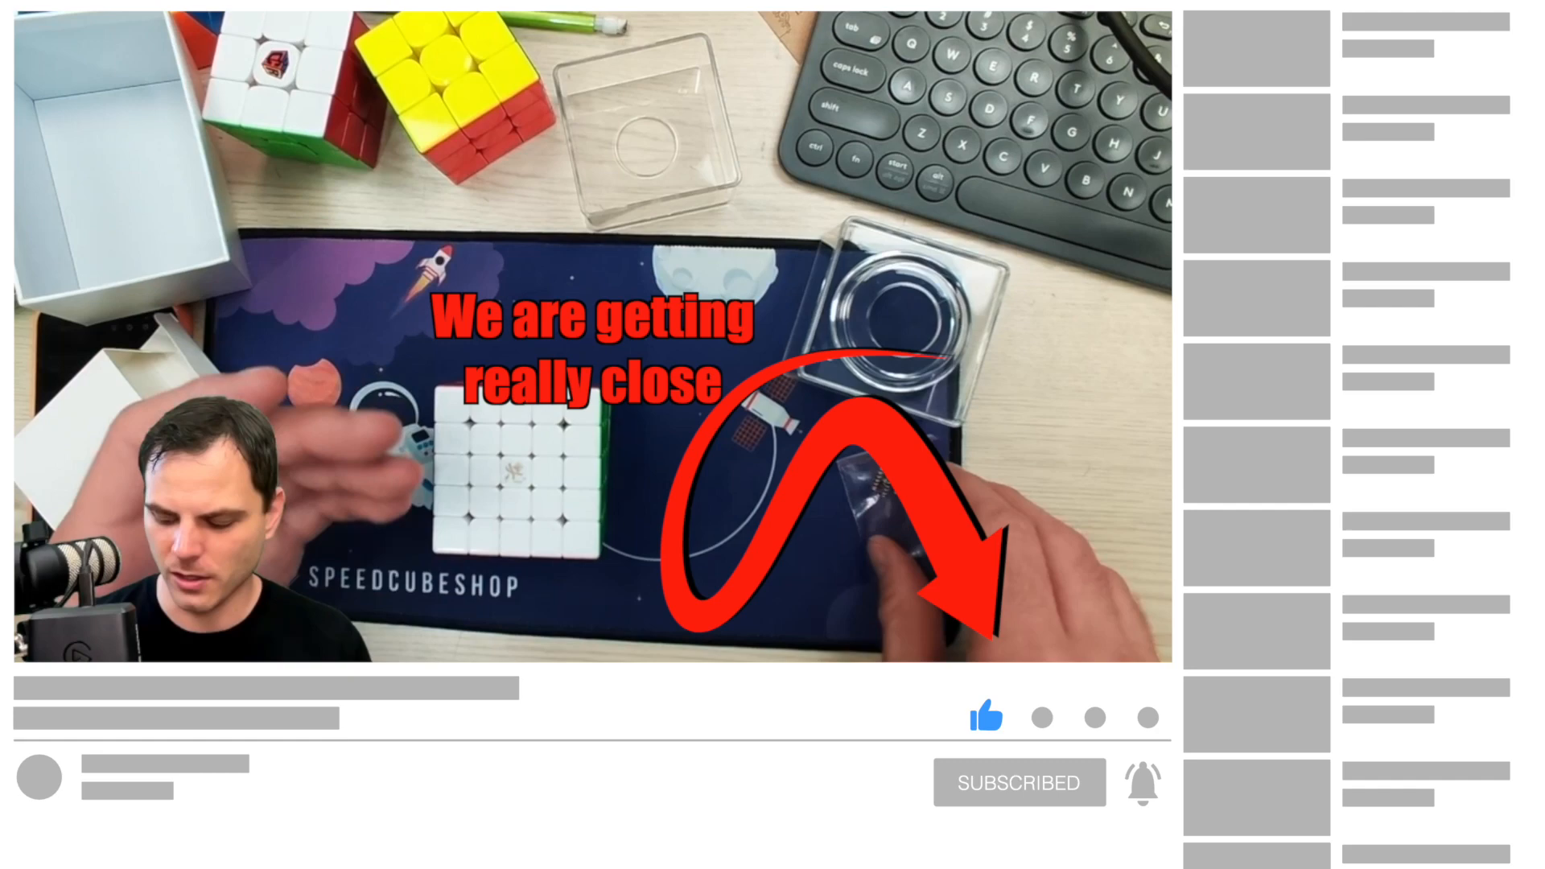